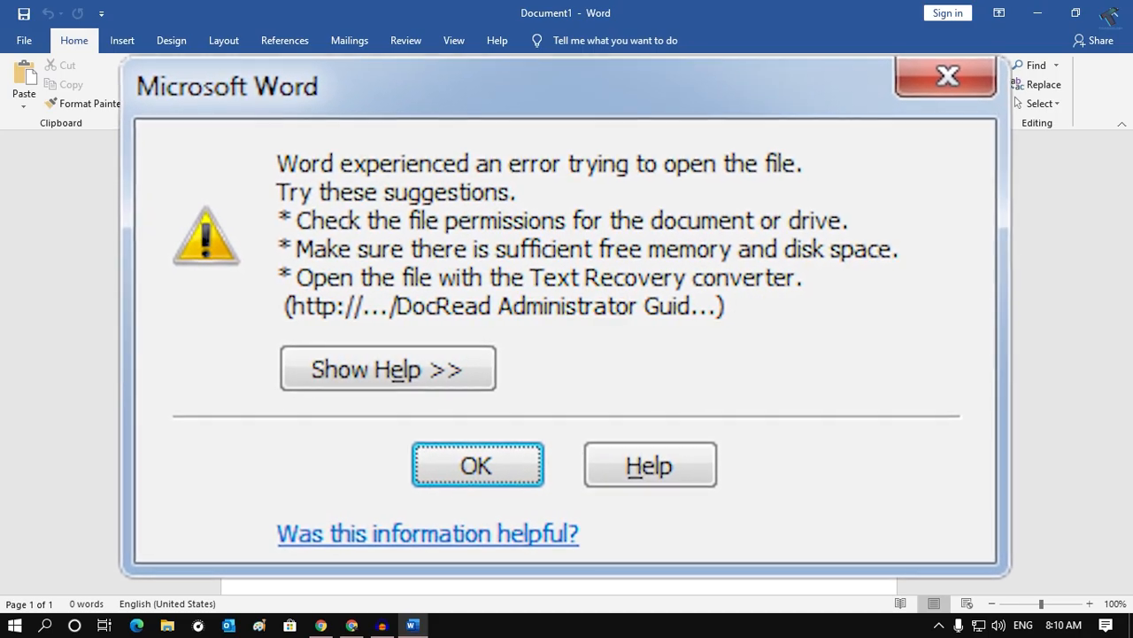
- Dismiss the file-open error and bring the blank Word document back on screen
left_click(477, 465)
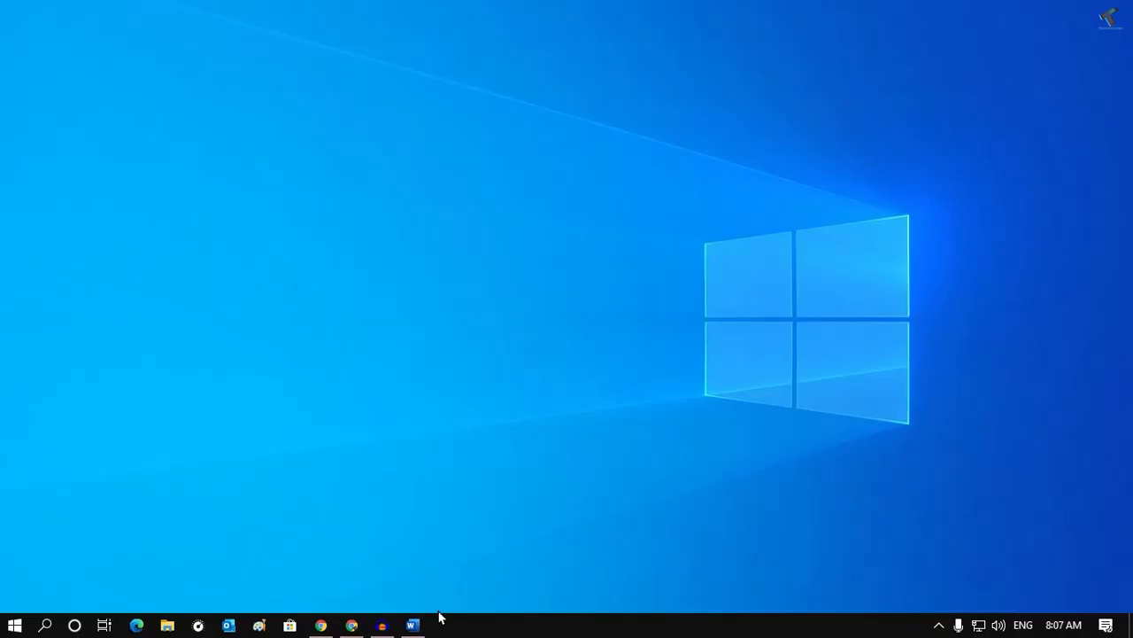
left_click(412, 625)
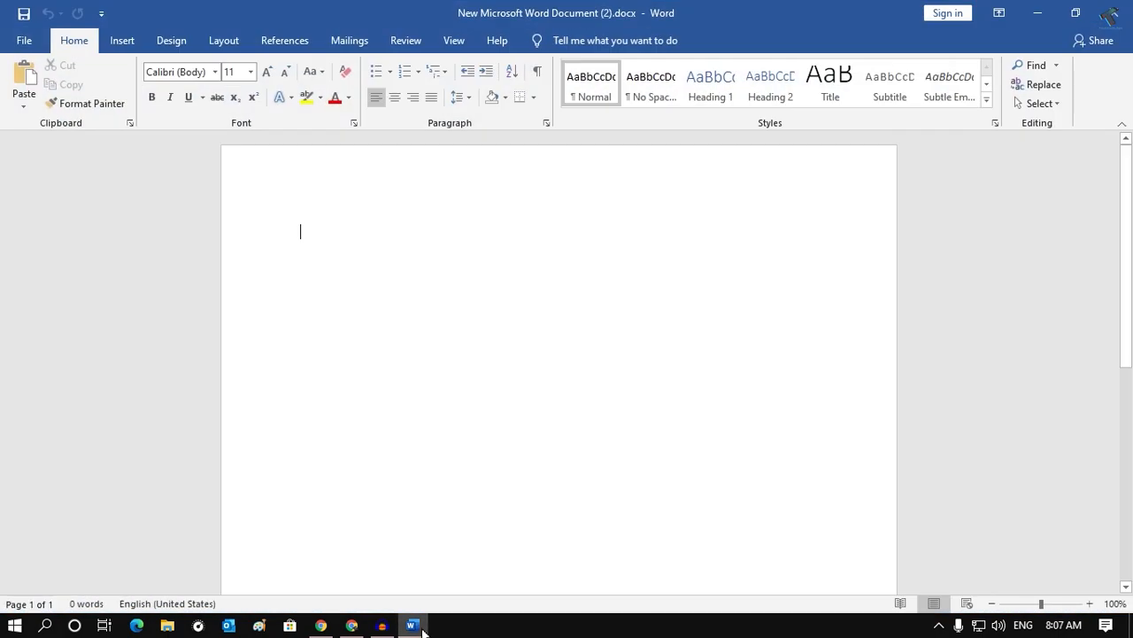
mouse_move(24, 41)
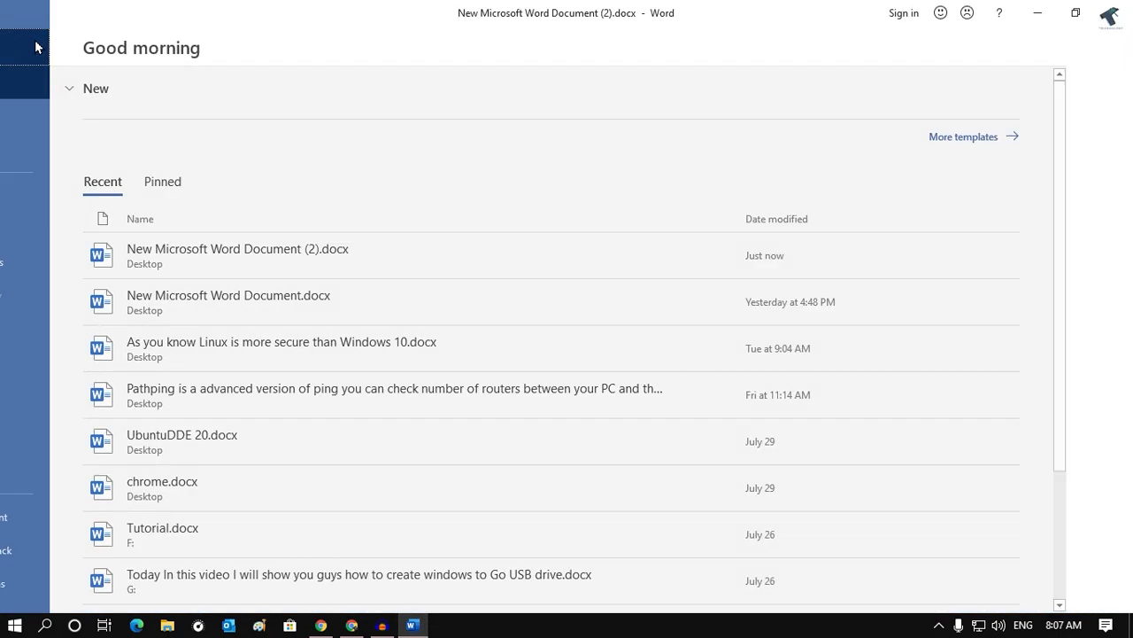
- Open Word Options from the File backstage and select the Trust Center page
left_click(27, 47)
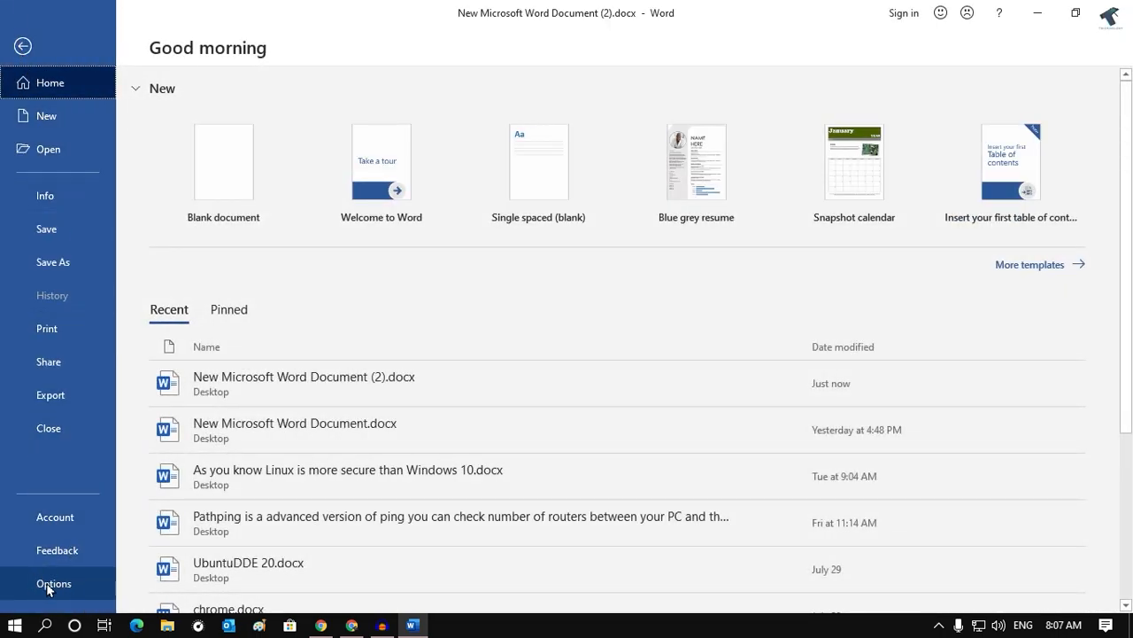
left_click(54, 582)
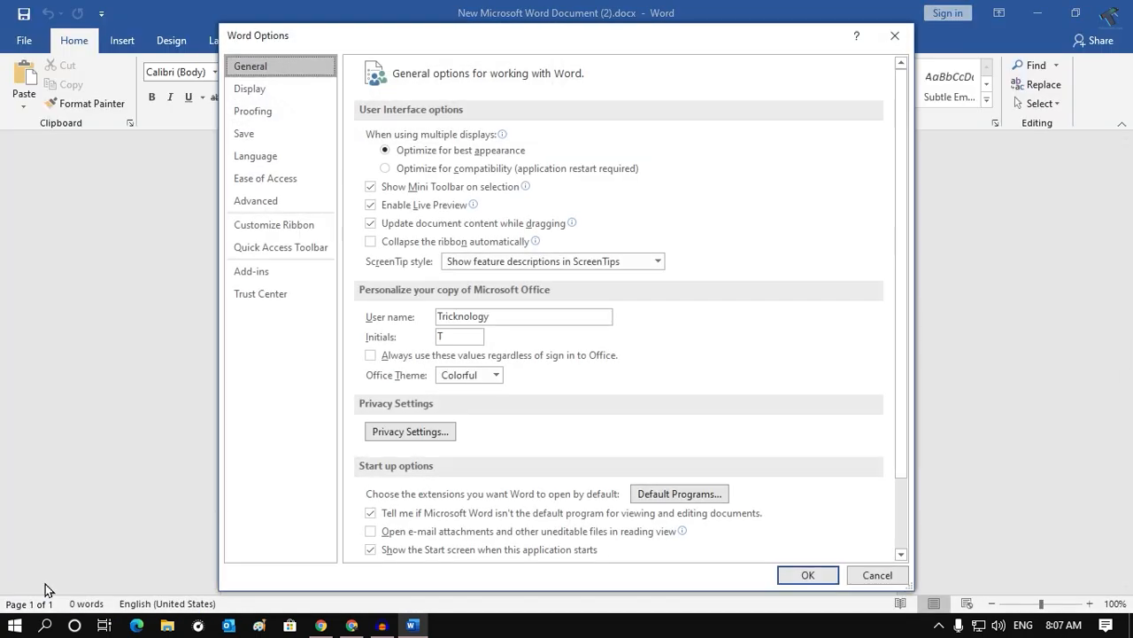
mouse_move(450, 122)
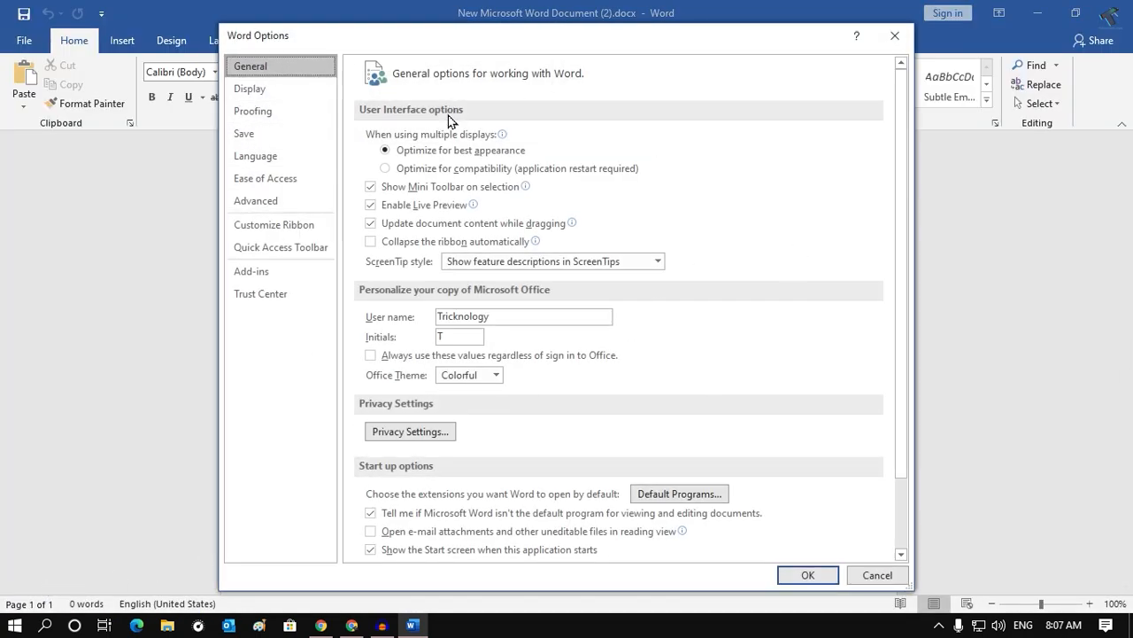
left_click(260, 293)
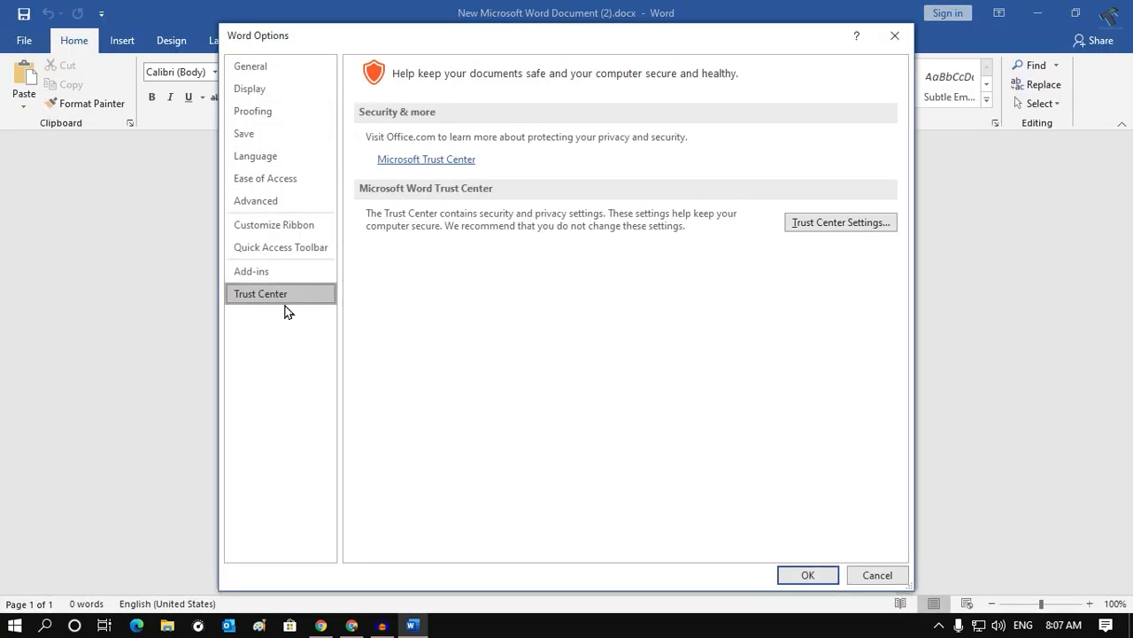
mouse_move(830, 249)
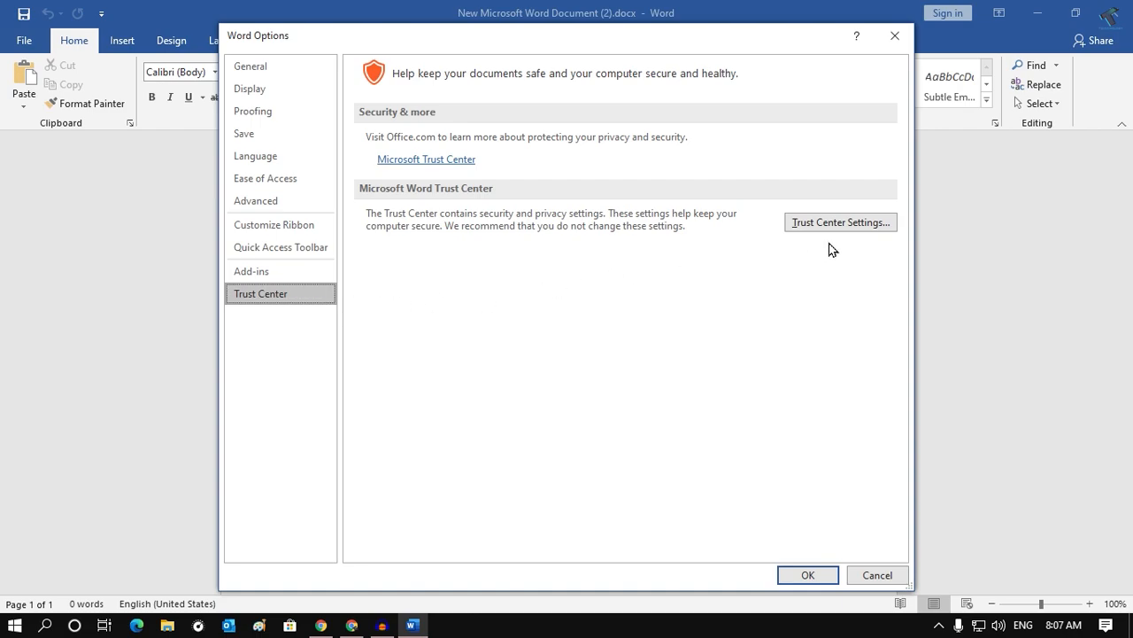
mouse_move(840, 221)
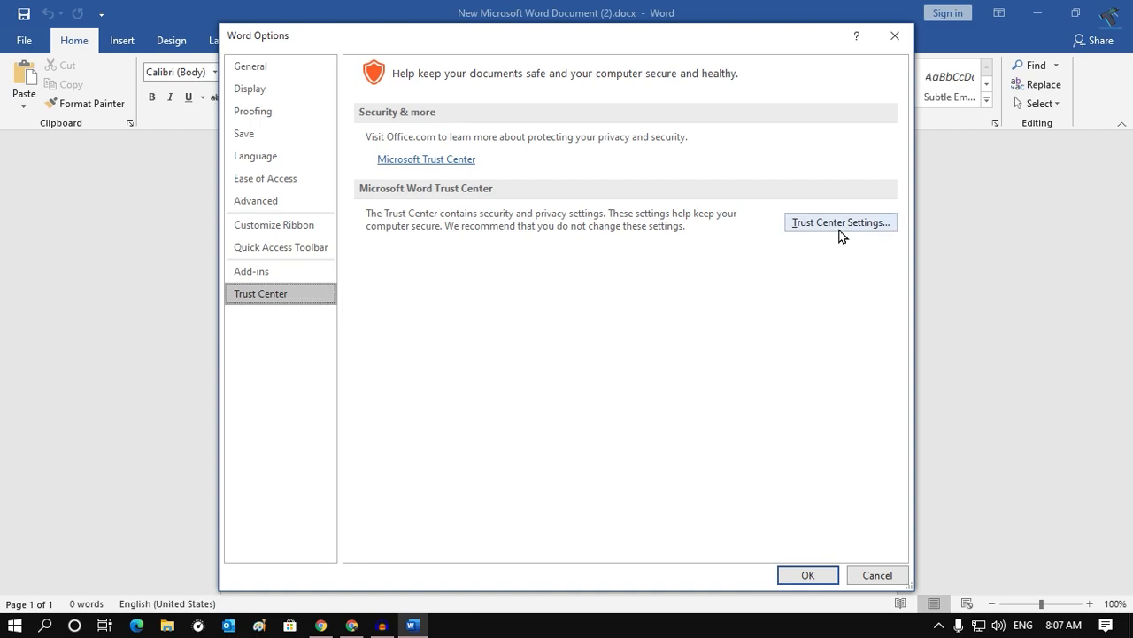
- Disable all three Protected View options in Trust Center Settings and close Word Options
left_click(839, 221)
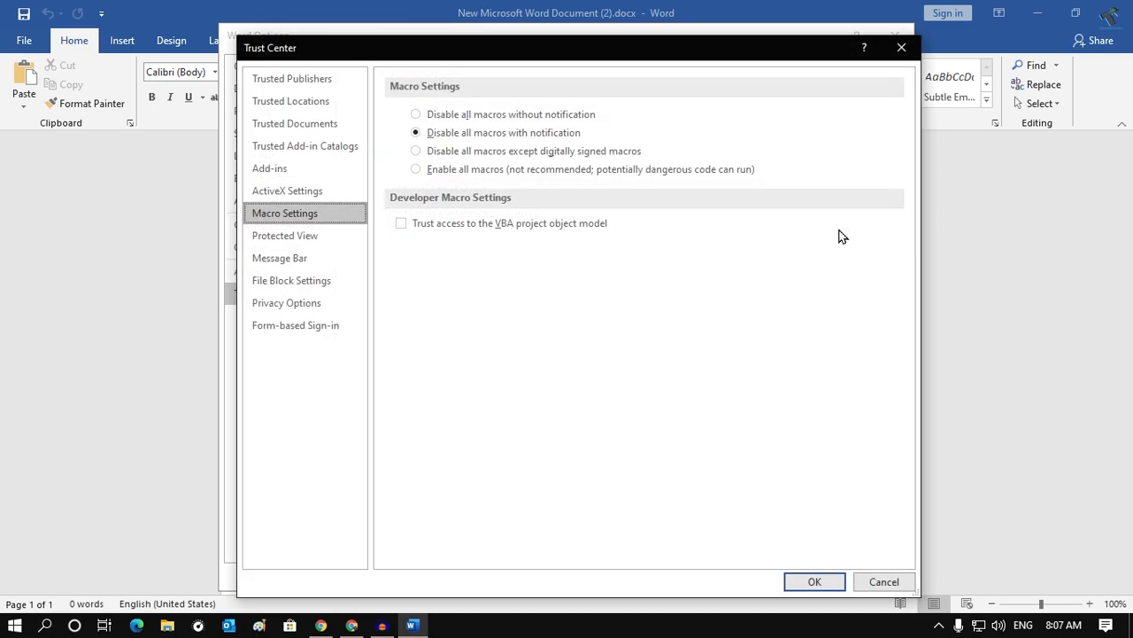
mouse_move(337, 241)
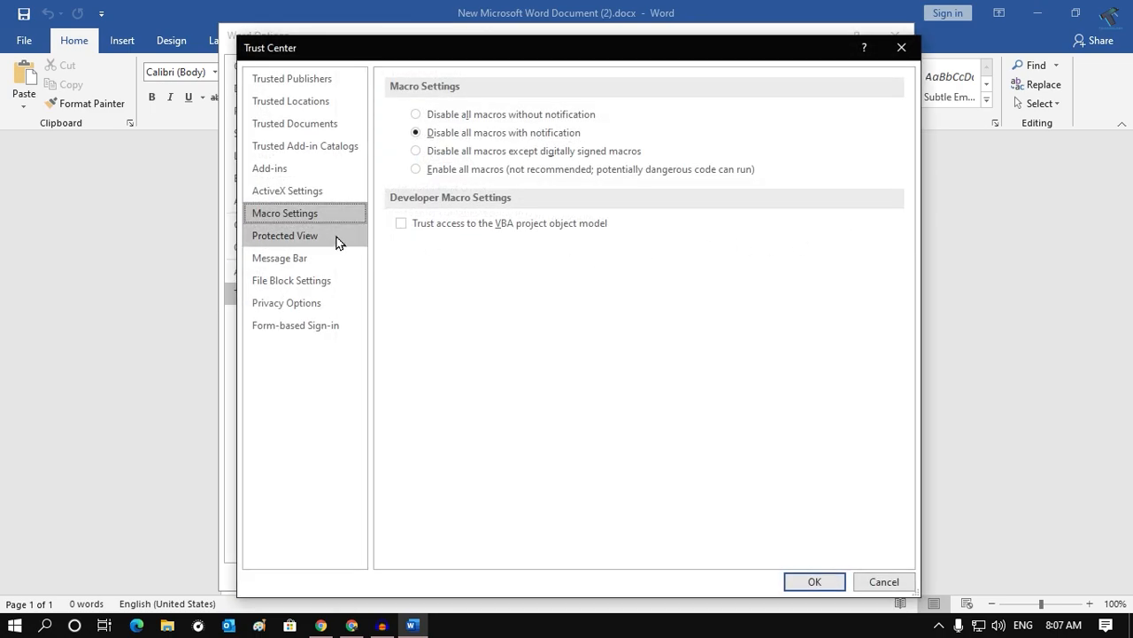
left_click(285, 235)
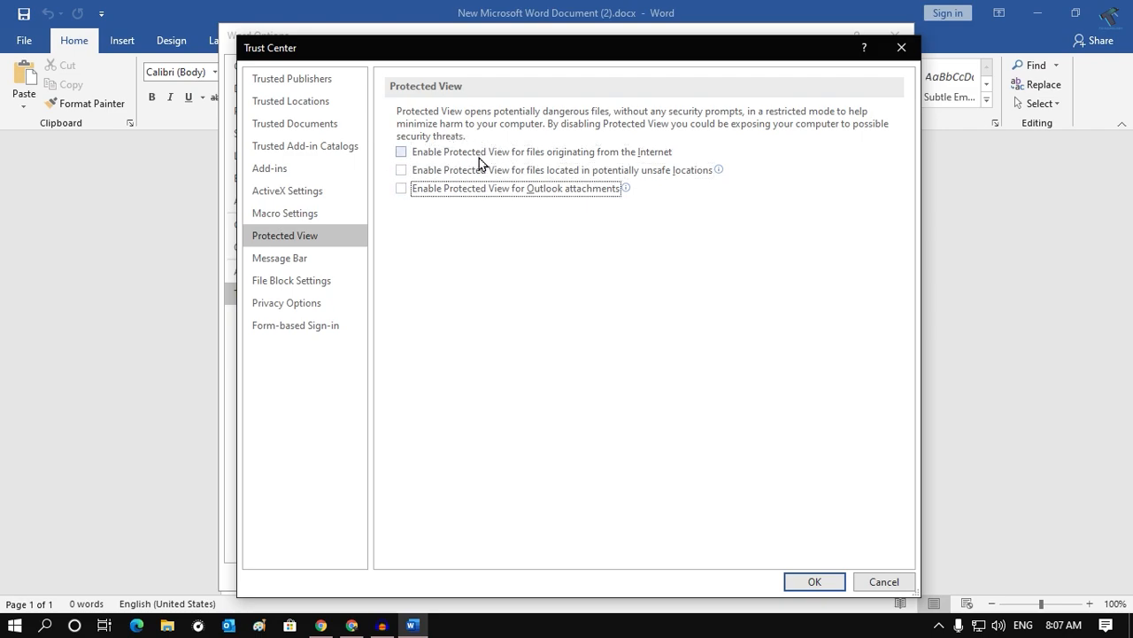
mouse_move(580, 167)
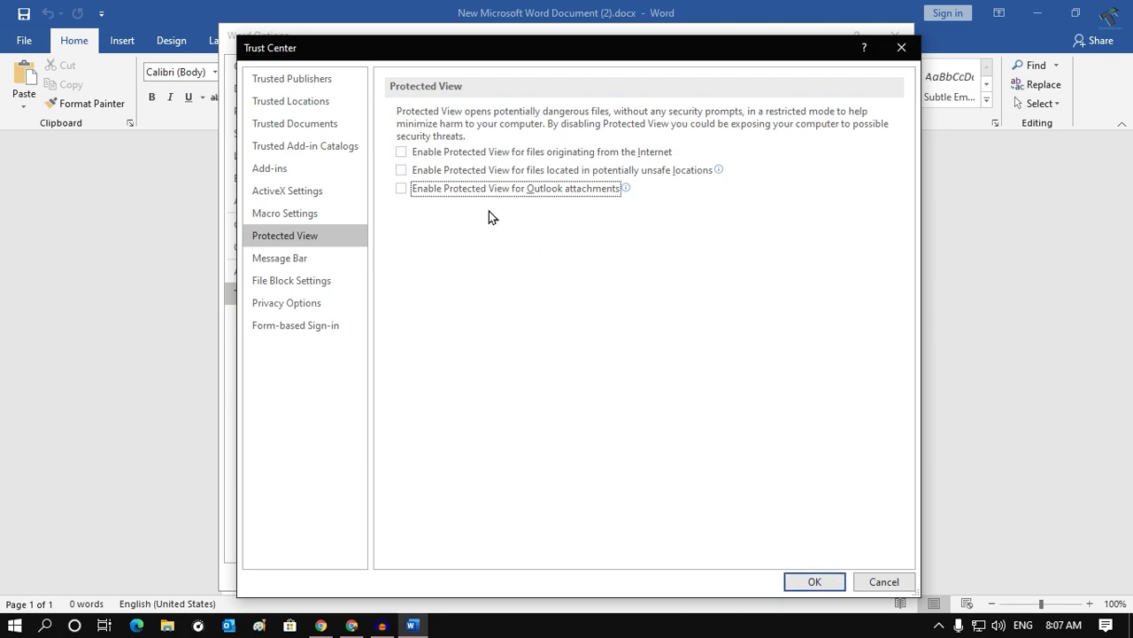
left_click(813, 581)
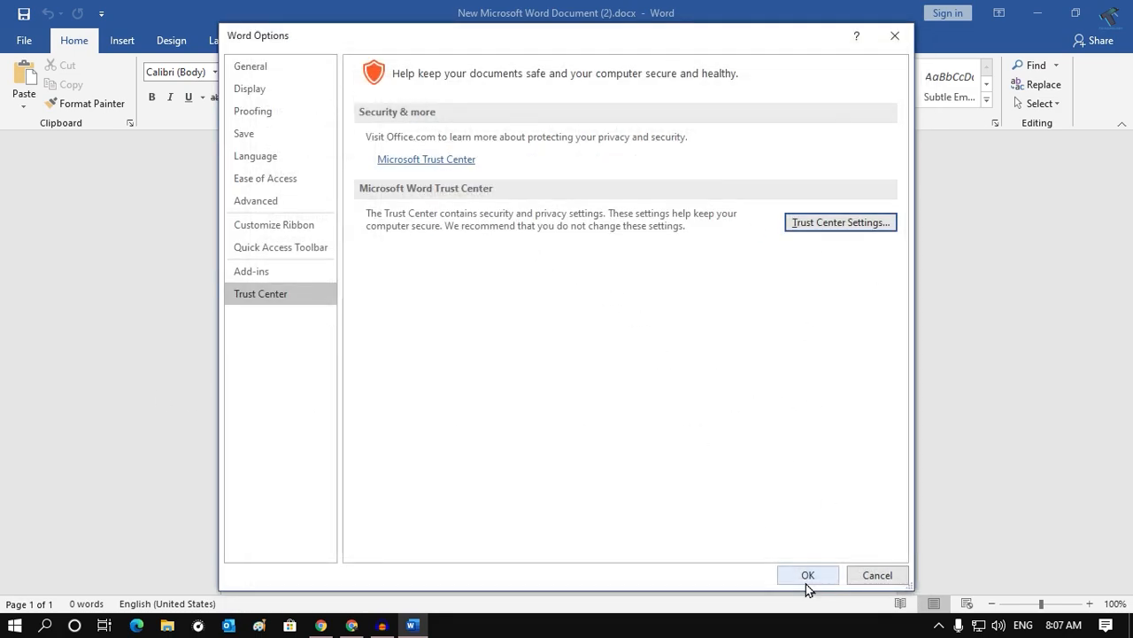
left_click(807, 574)
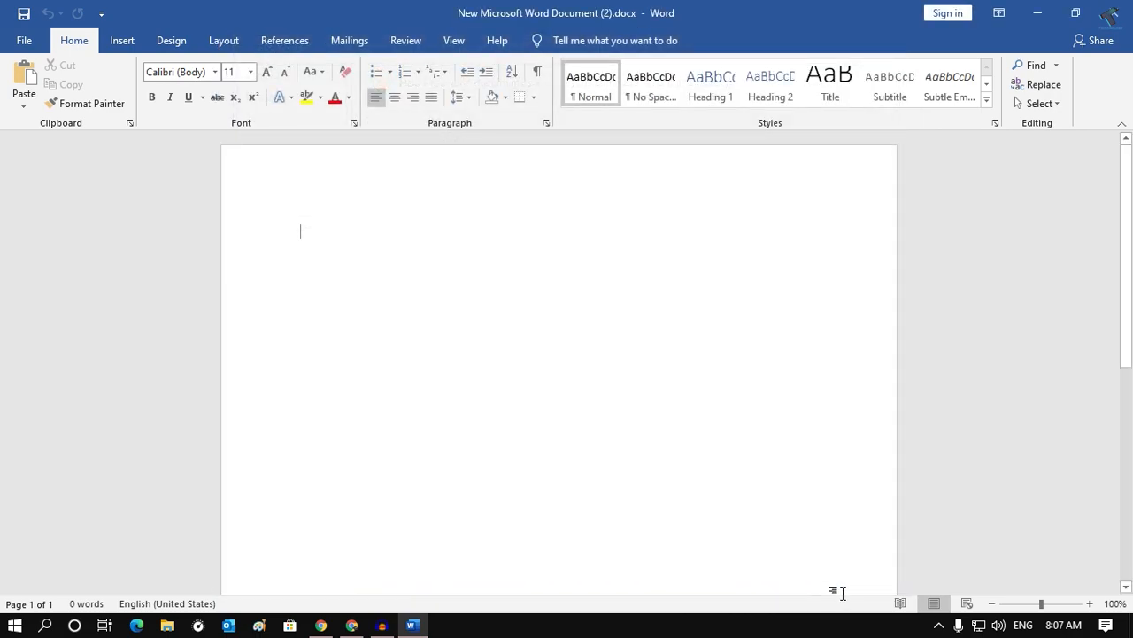
- Reopen Word Options and launch Trust Center Settings, landing on the macro settings page
left_click(24, 40)
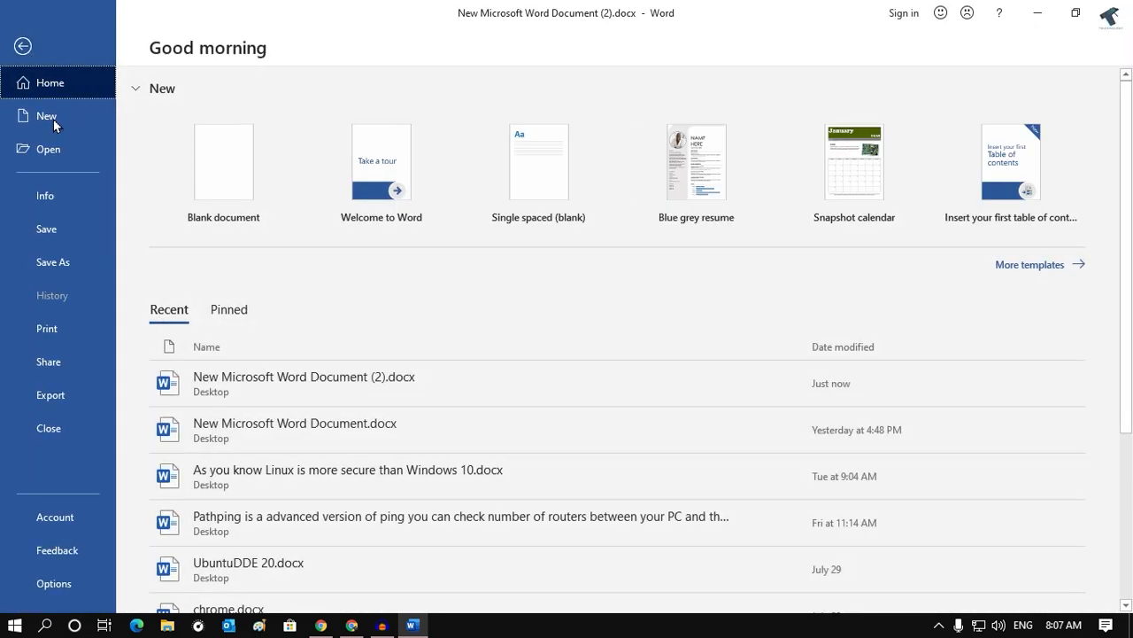
left_click(54, 583)
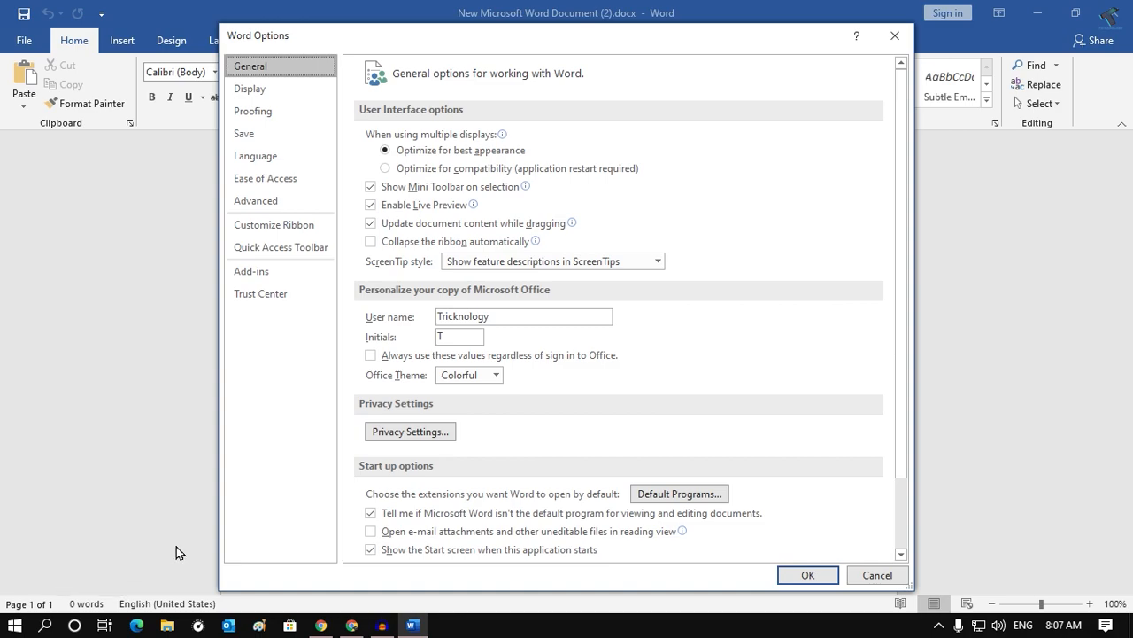
left_click(260, 293)
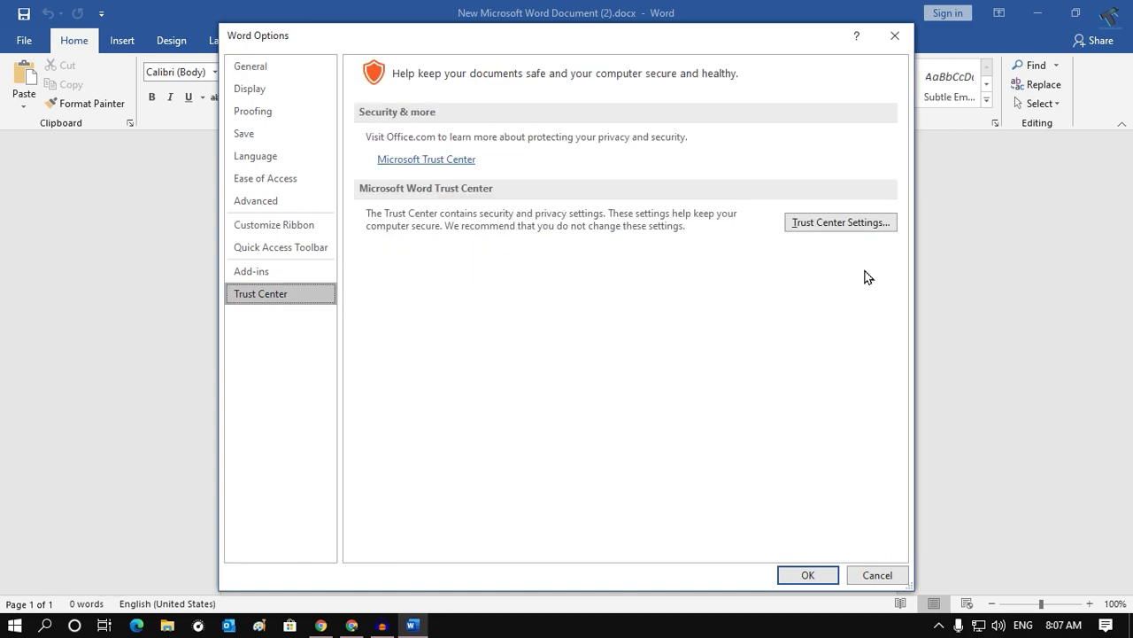
left_click(840, 221)
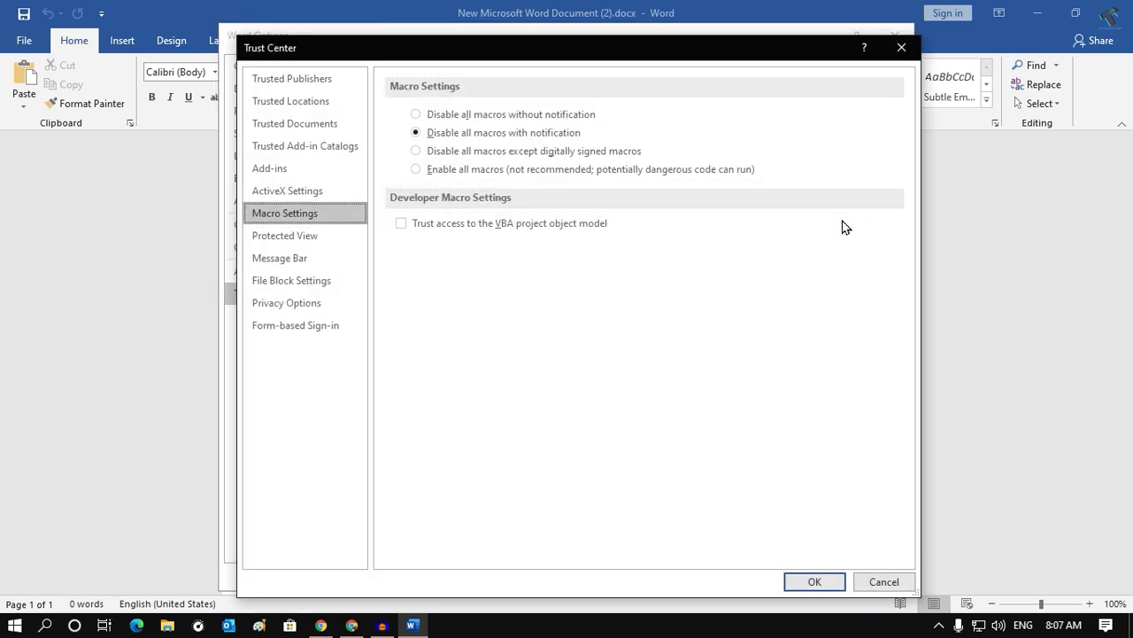
- Allow subfolders for the User Templates trusted location, then close Trust Center and Word Options
left_click(291, 100)
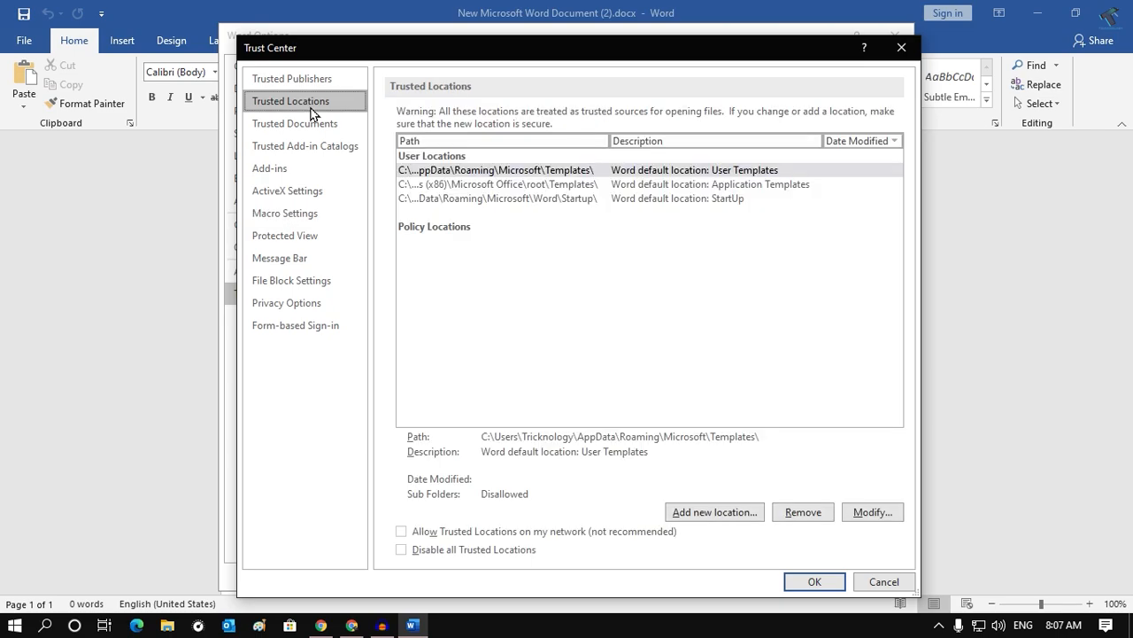
mouse_move(509, 197)
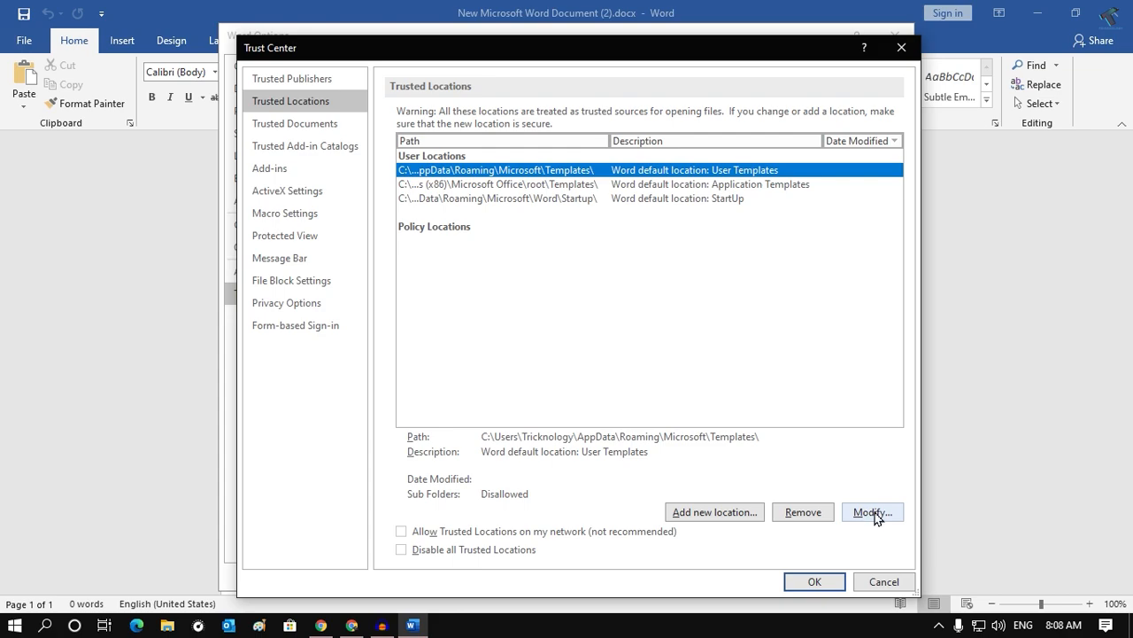
left_click(872, 511)
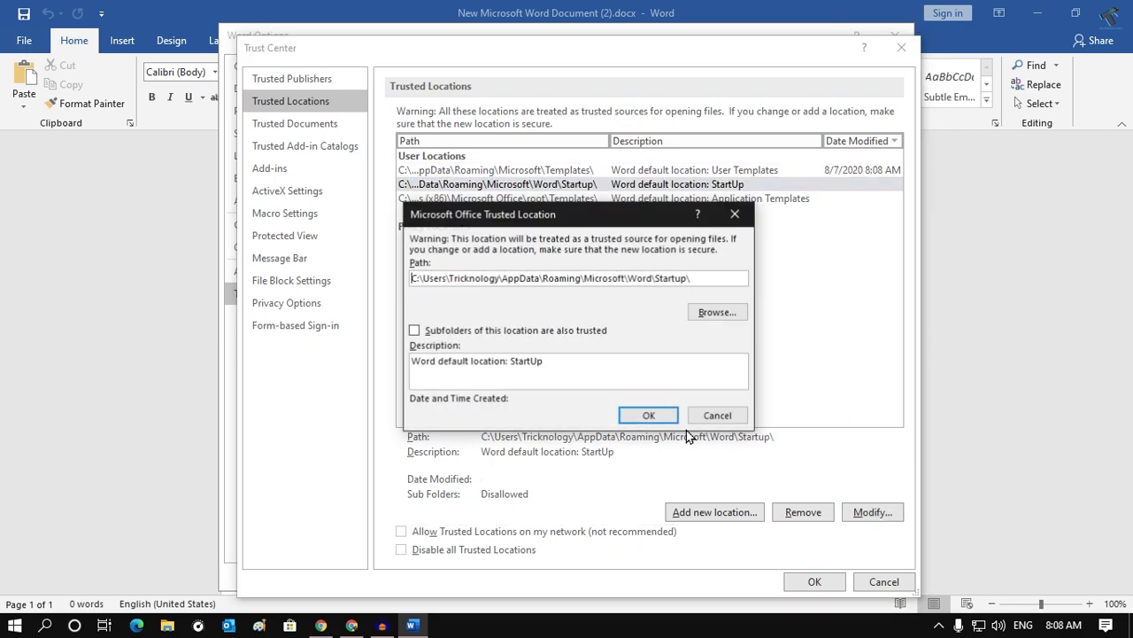
left_click(647, 414)
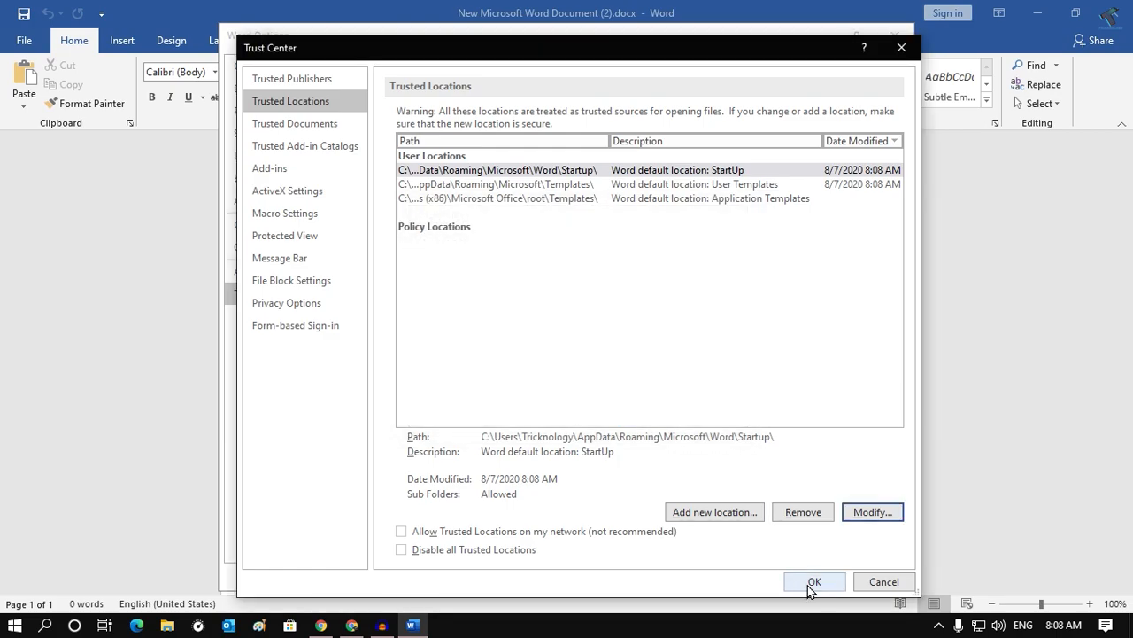
left_click(813, 580)
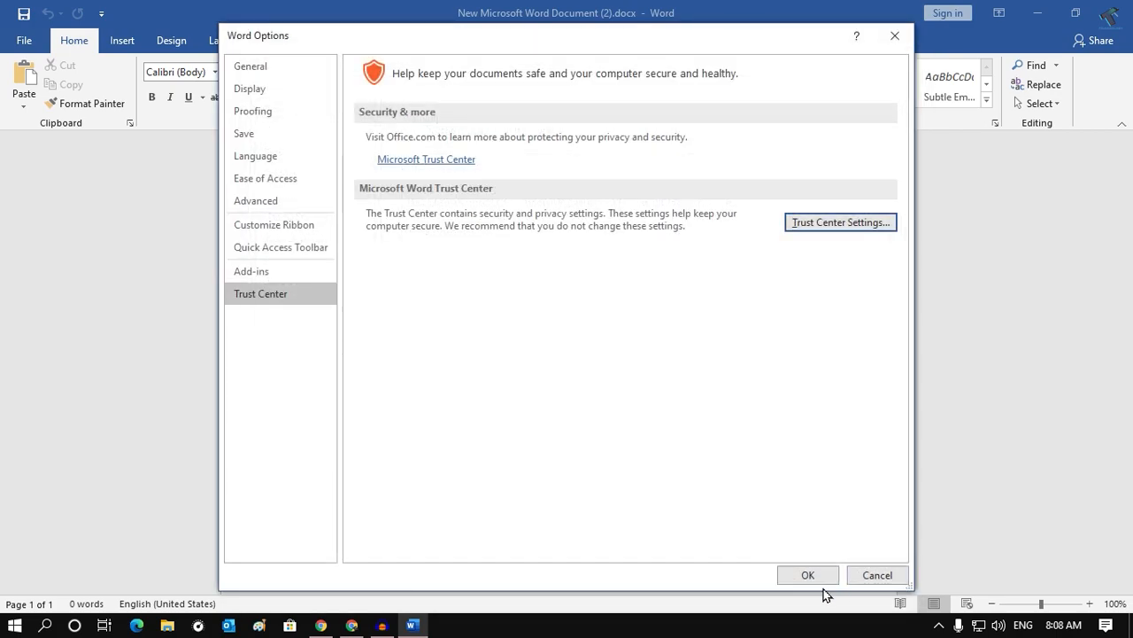
left_click(807, 574)
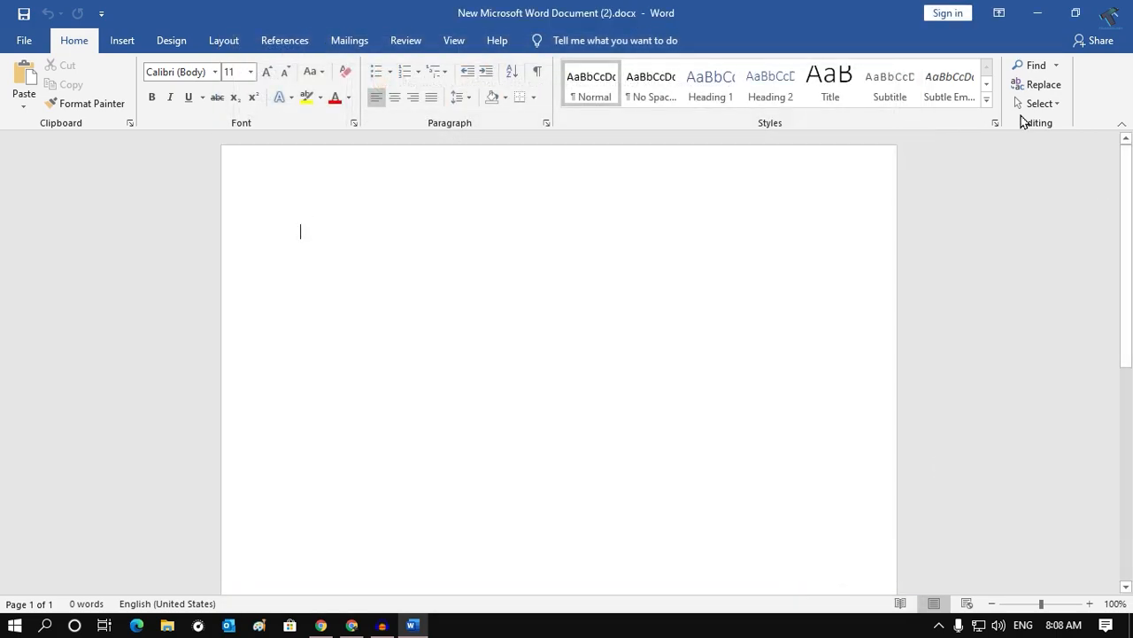
mouse_move(946, 258)
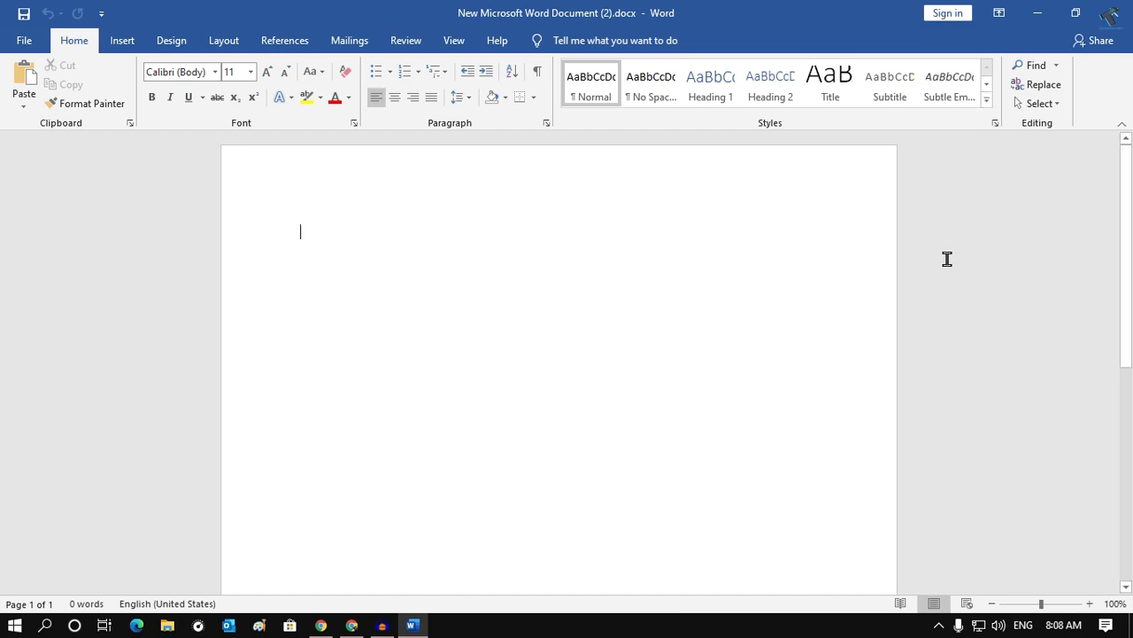
mouse_move(814, 263)
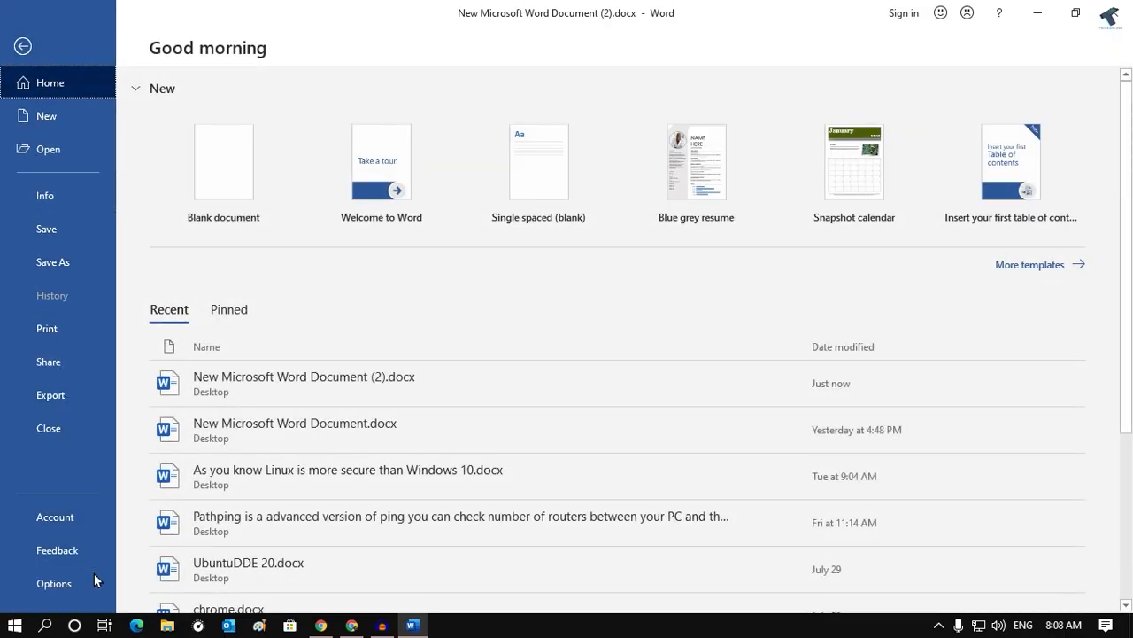
- Return to Trust Center Settings and show the Trusted Locations list
left_click(54, 583)
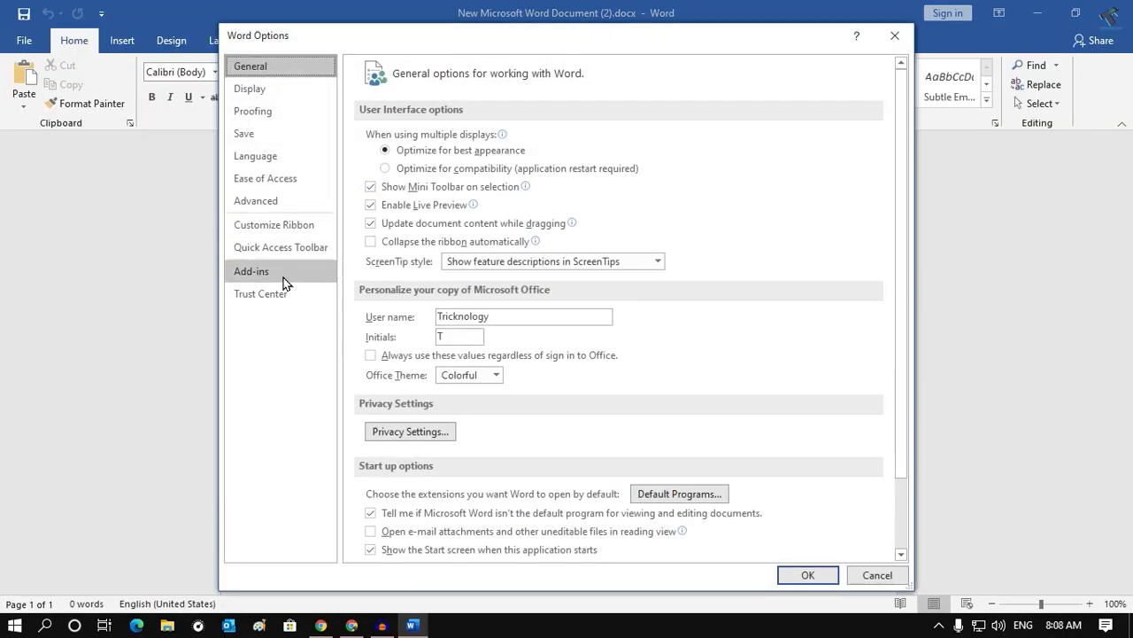
left_click(840, 222)
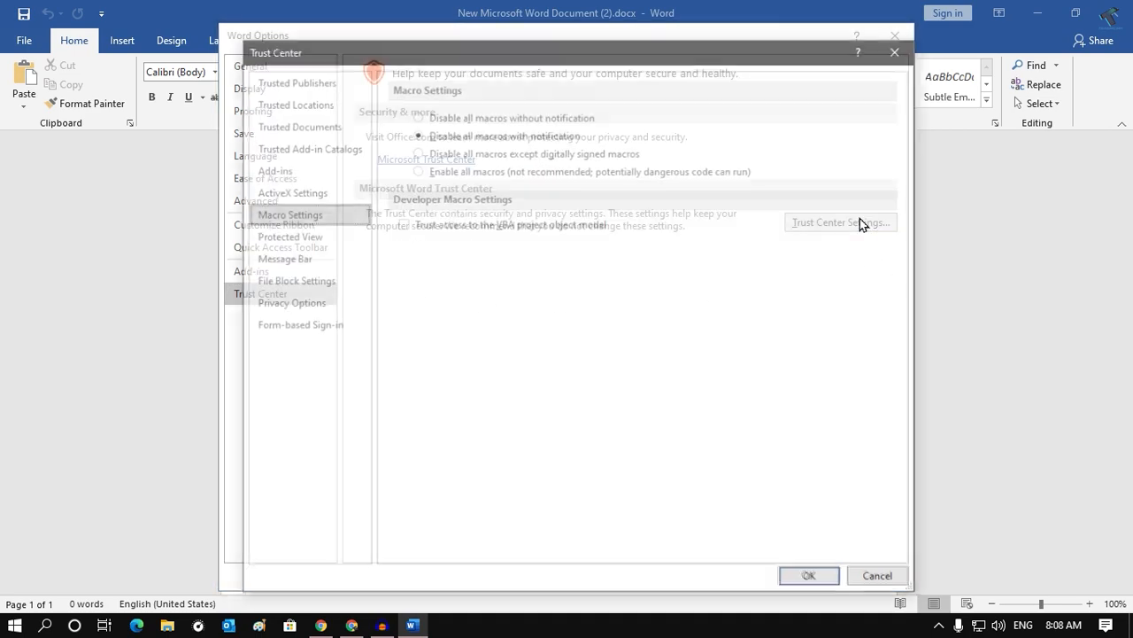
left_click(291, 100)
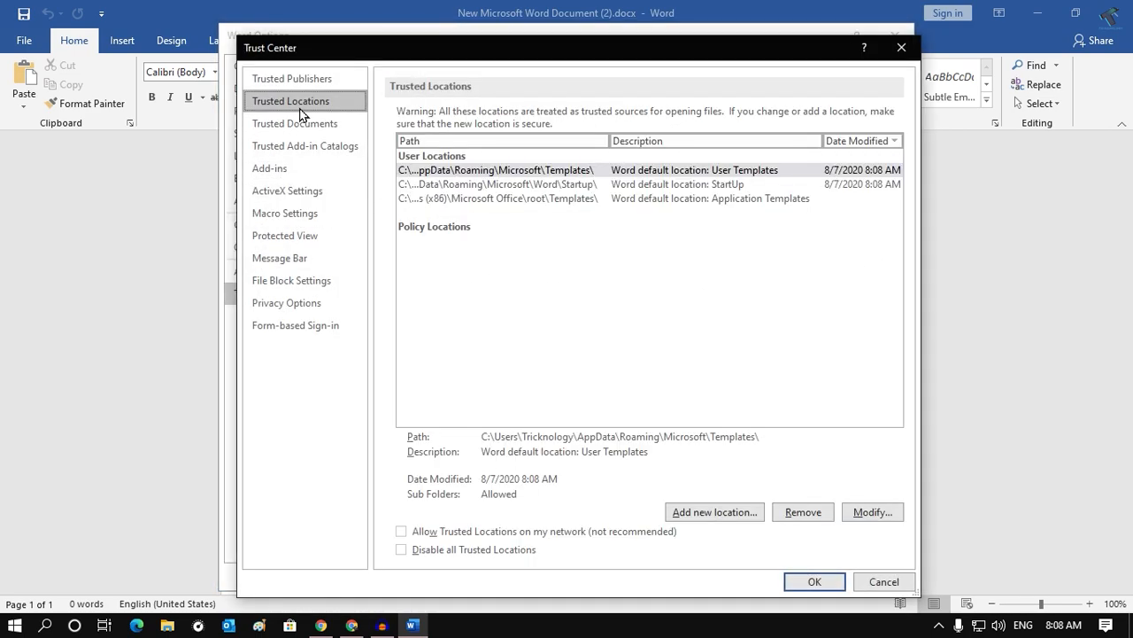
mouse_move(689, 418)
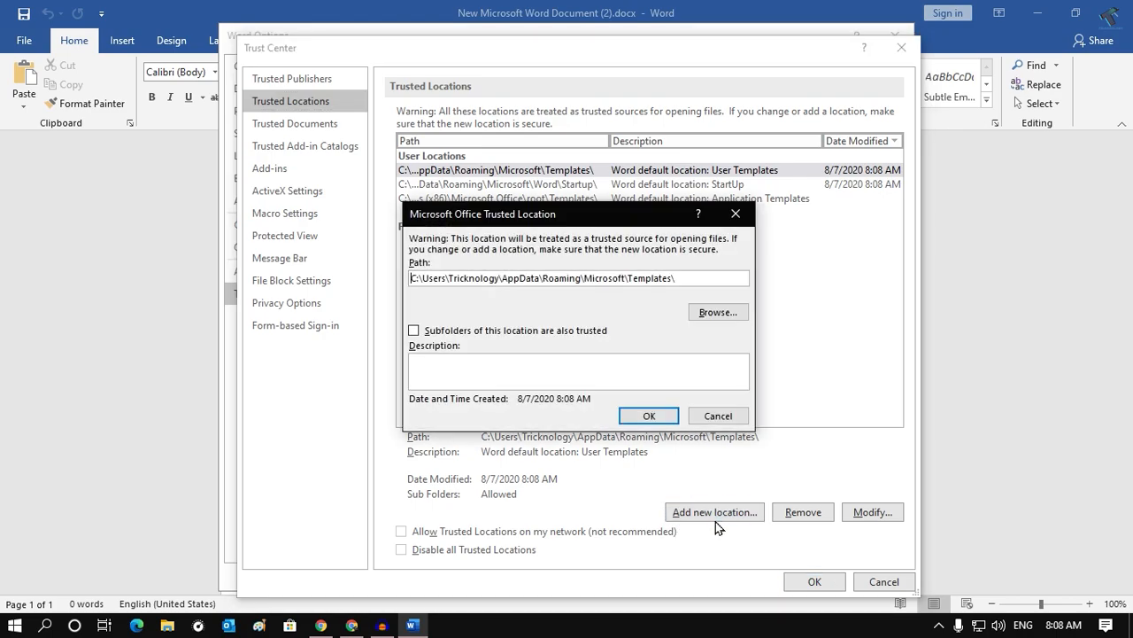
- Browse to Local Disk (C:) and accept it as the new trusted location path
left_click(717, 311)
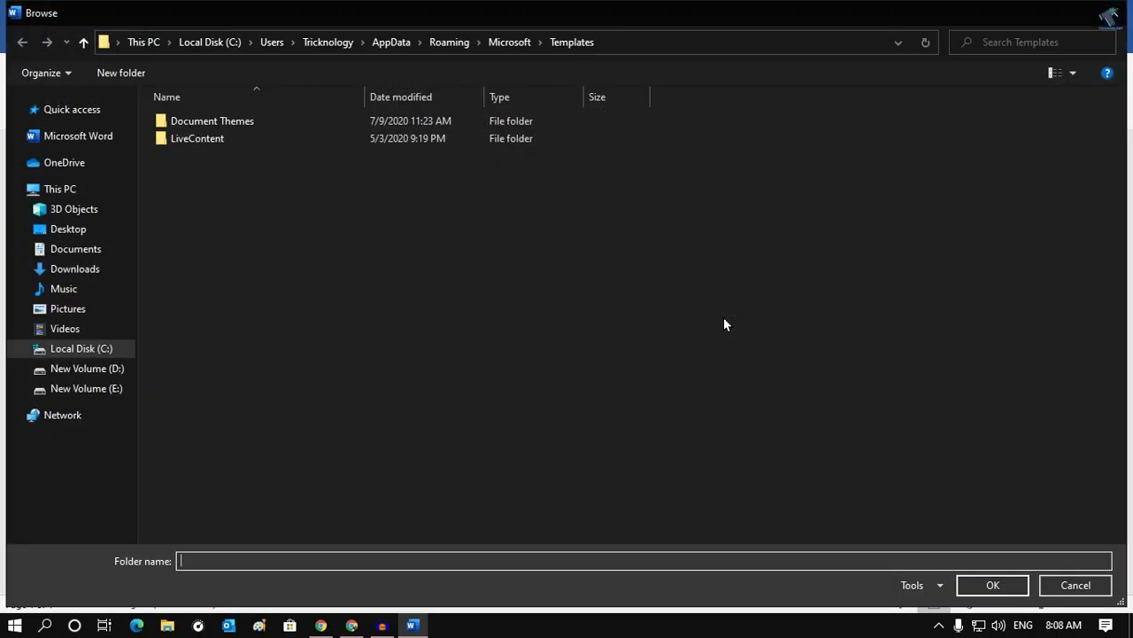
left_click(80, 348)
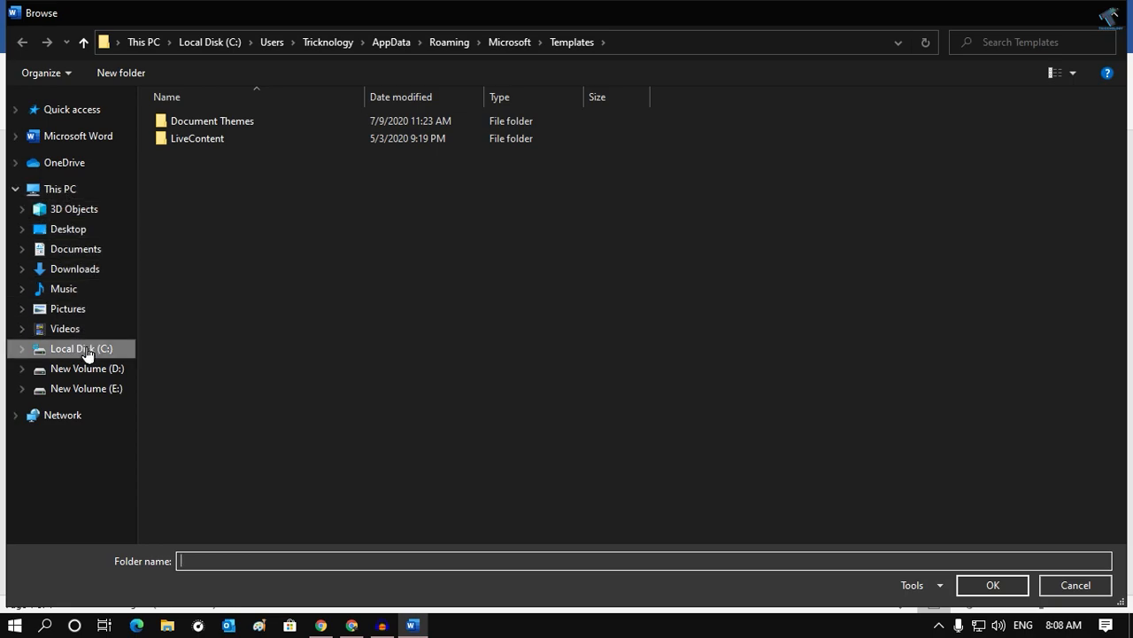
left_click(80, 348)
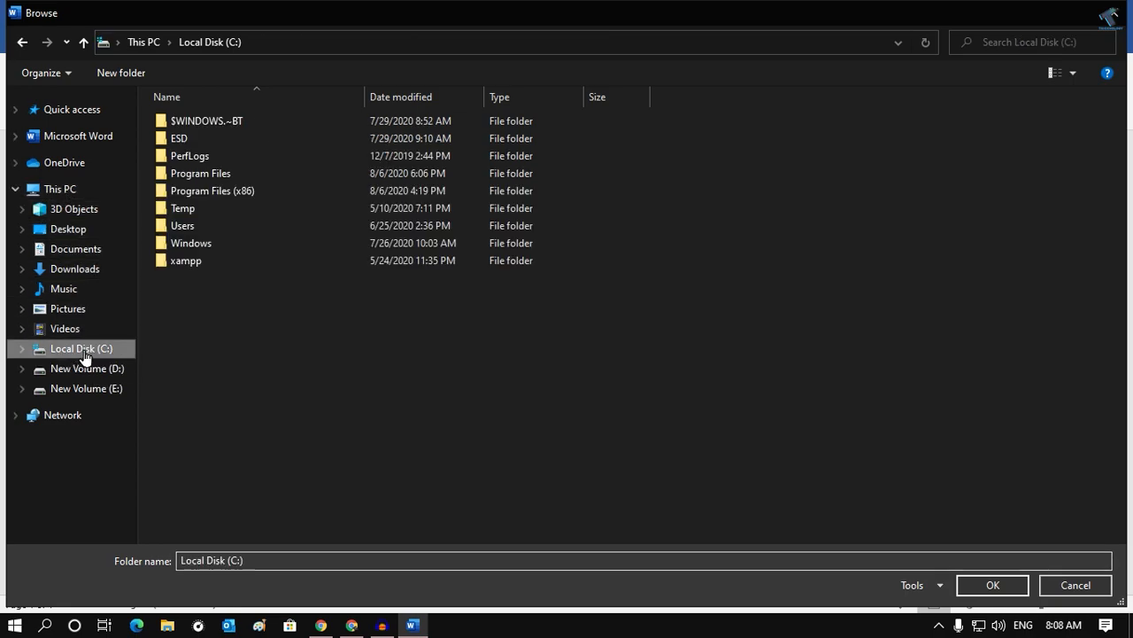
left_click(992, 584)
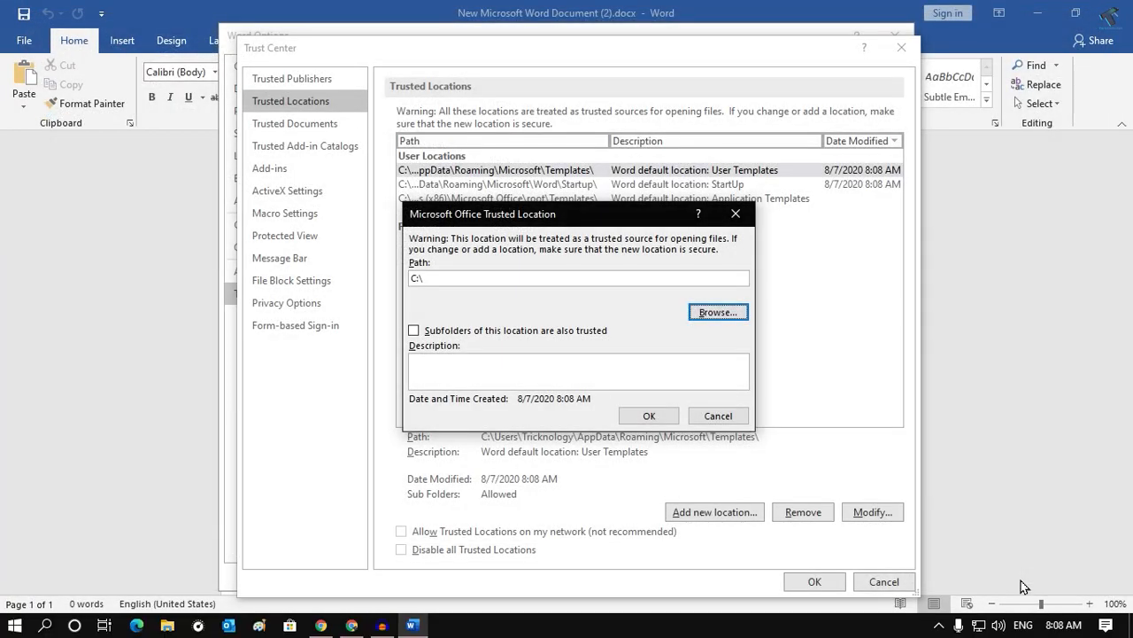
- Trust C:\ including its subfolders, confirm it, and close Word Options
left_click(414, 330)
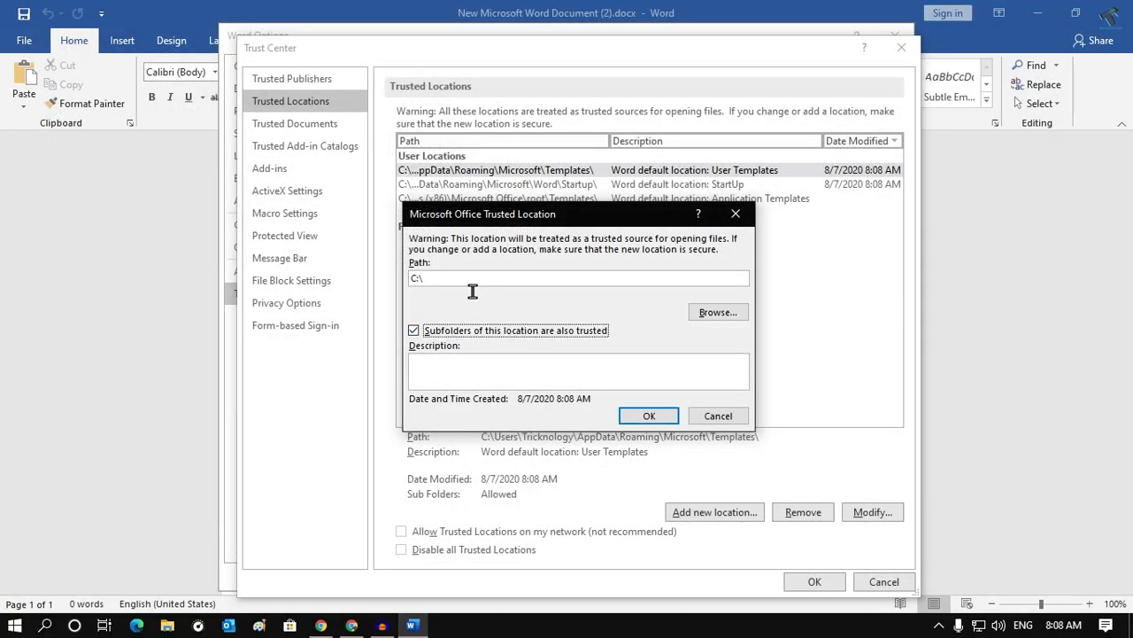
mouse_move(486, 301)
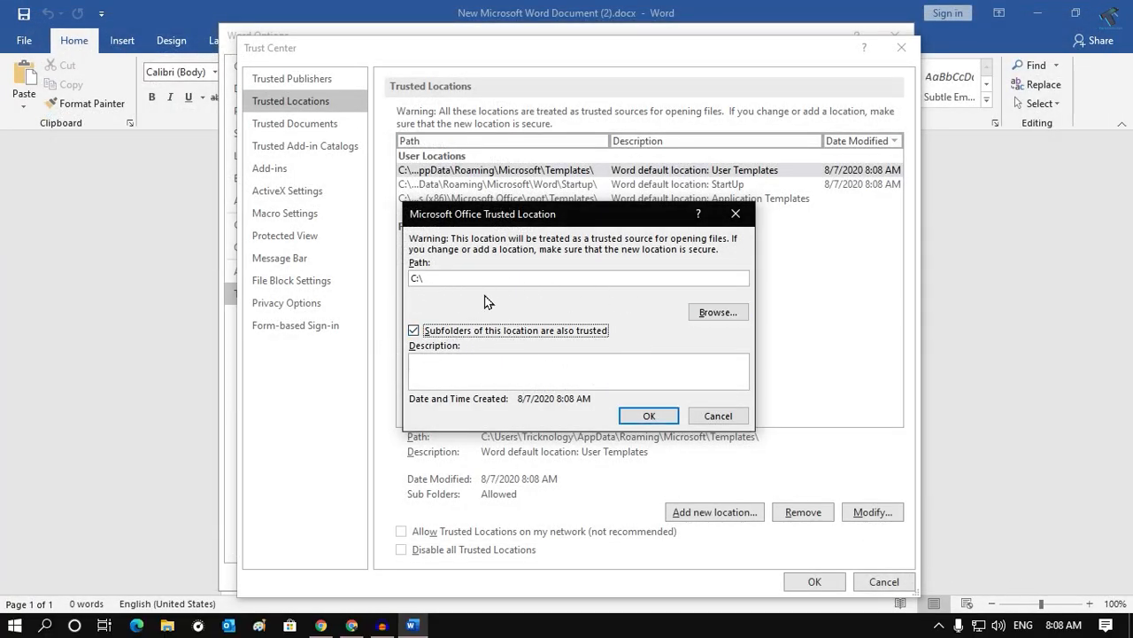
mouse_move(628, 349)
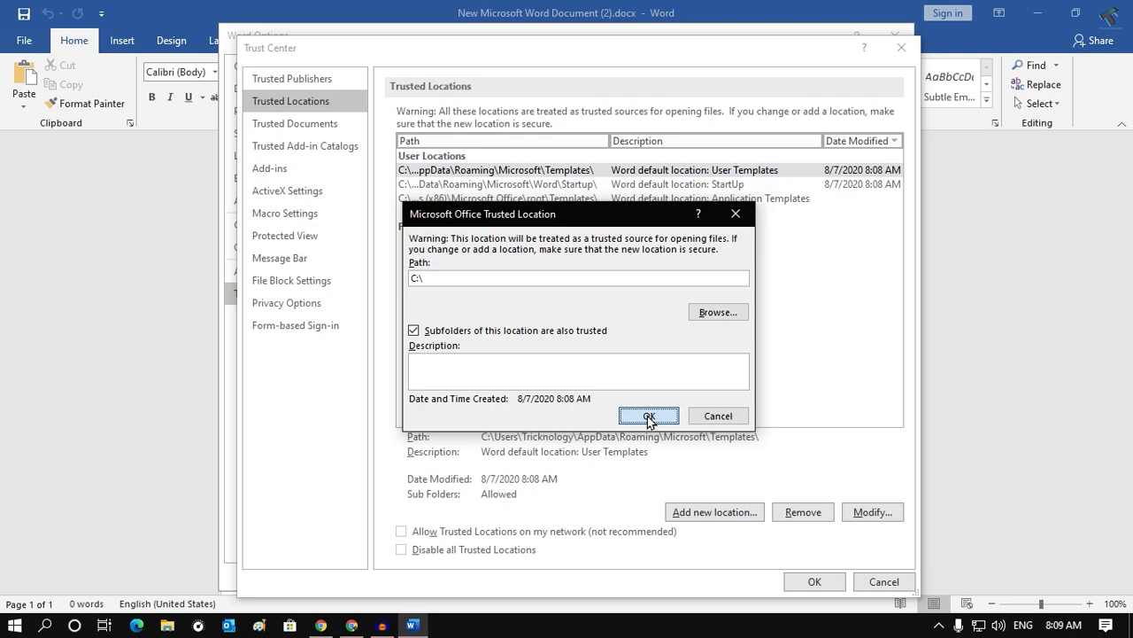
left_click(648, 415)
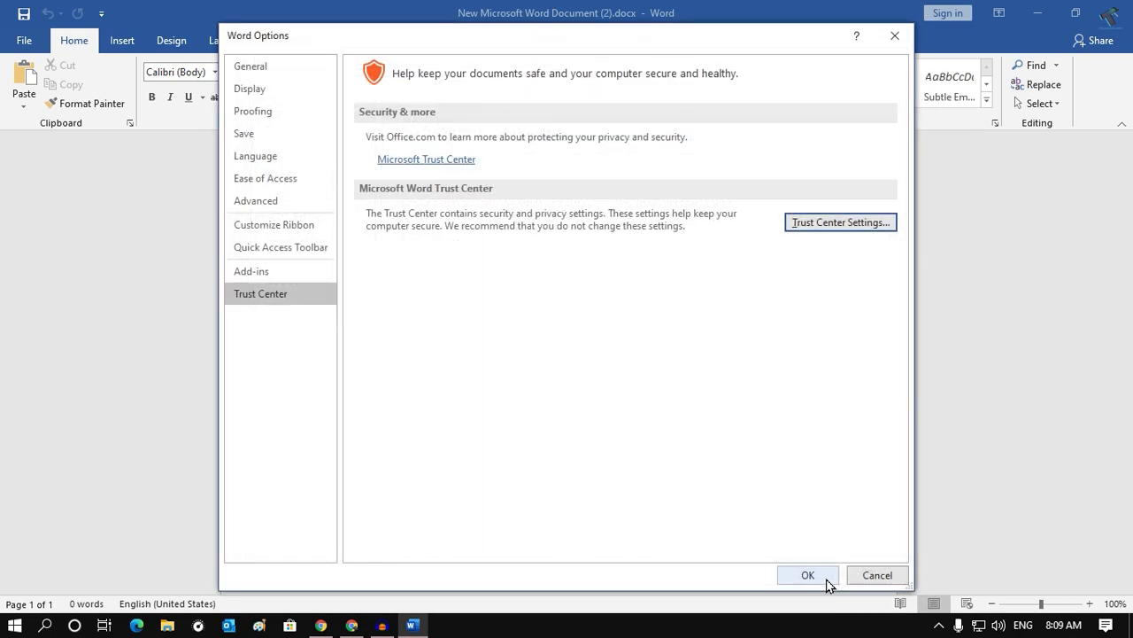
left_click(807, 574)
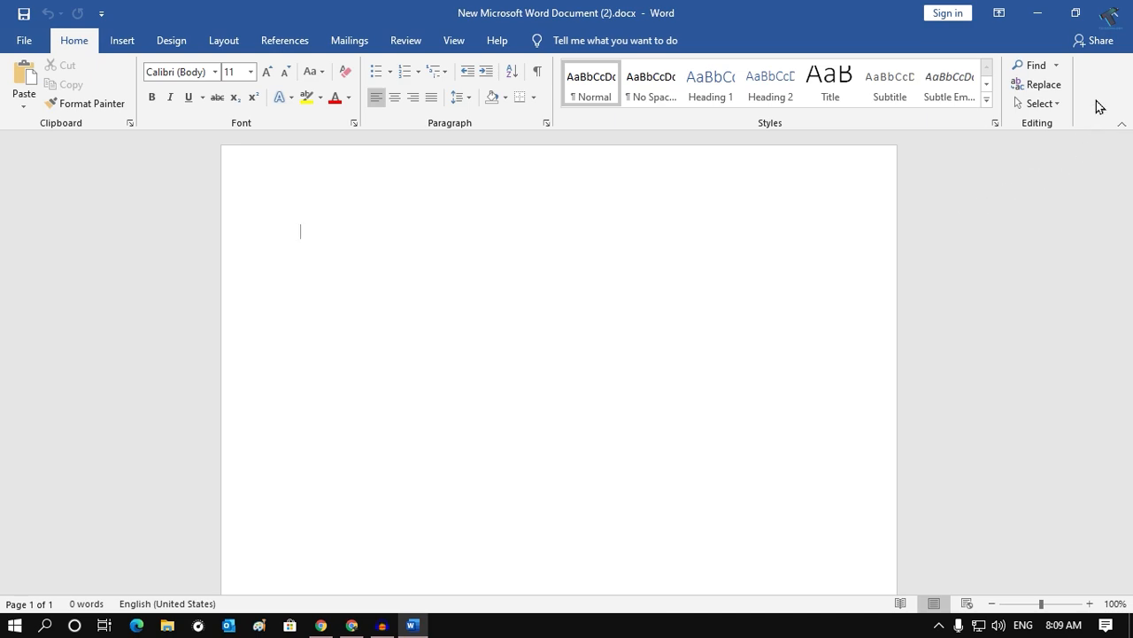
mouse_move(1114, 16)
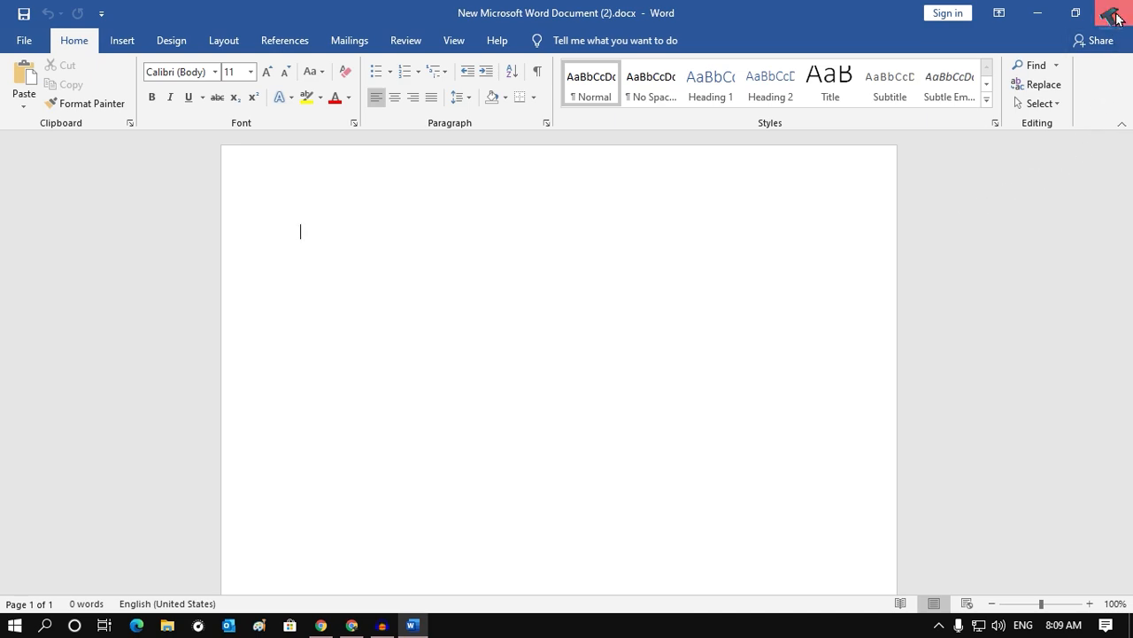
- Close Word, relaunch it from the taskbar, and create a blank document, Document1
right_click(411, 624)
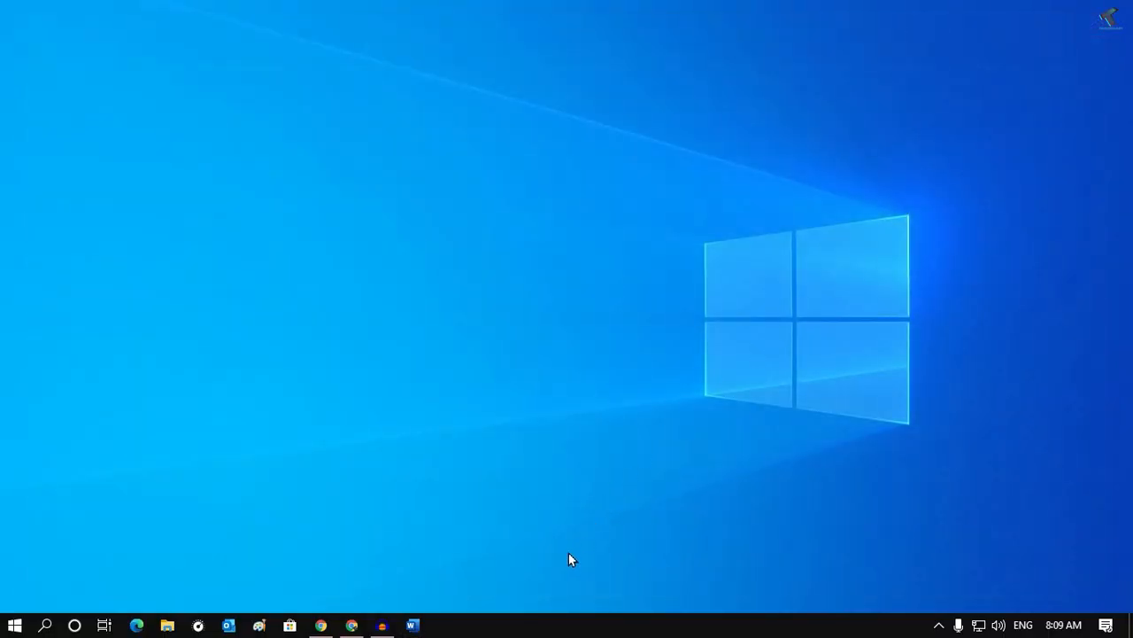
left_click(412, 625)
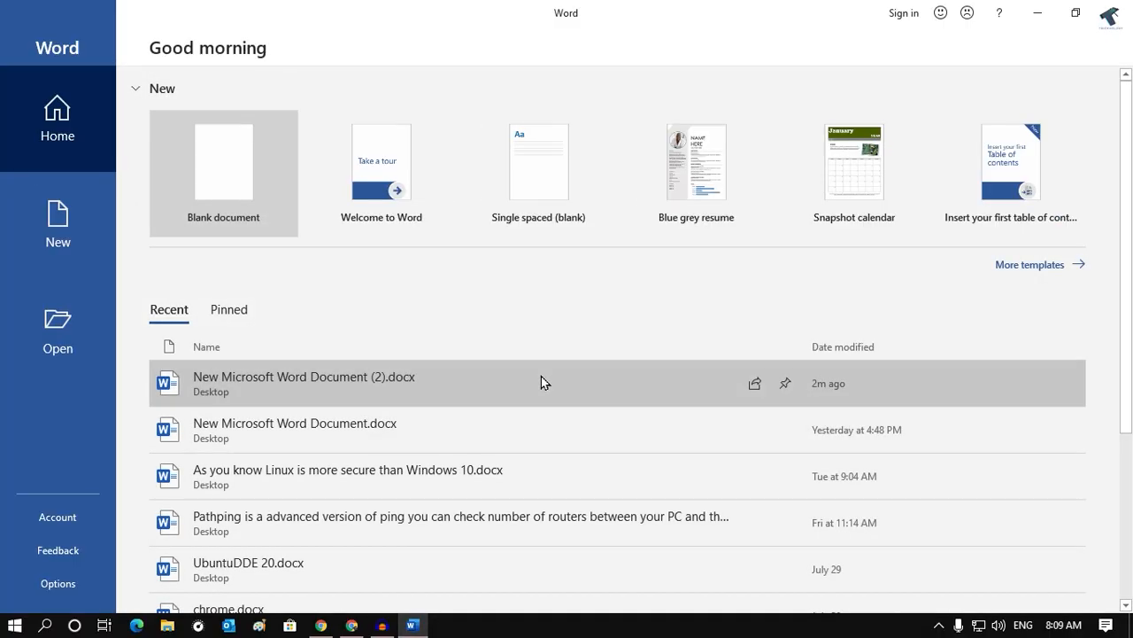
left_click(223, 161)
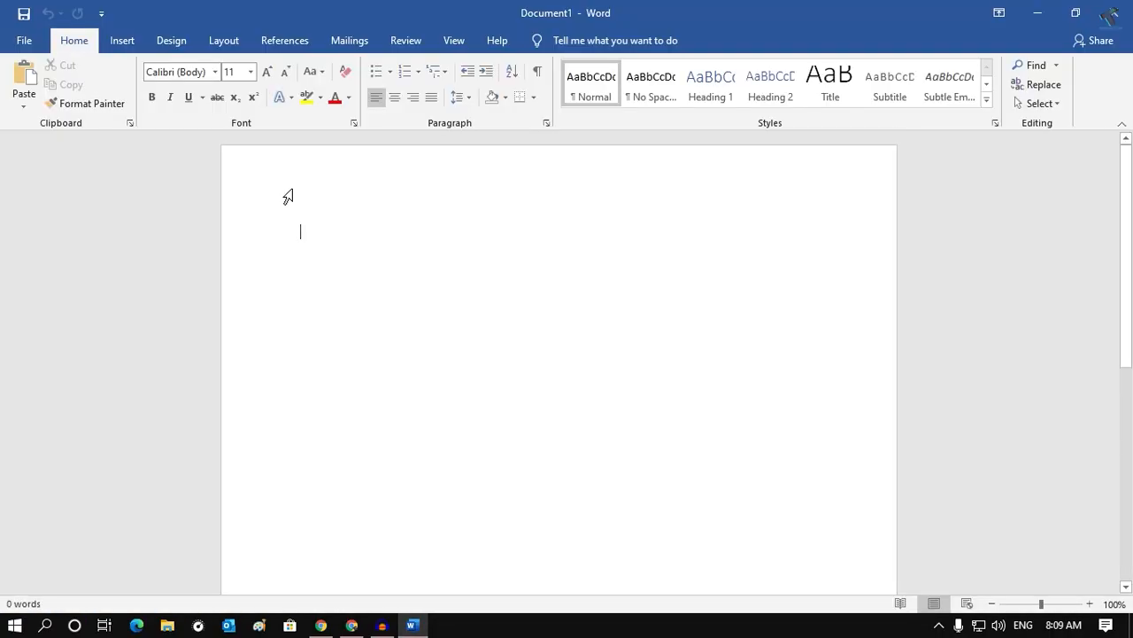